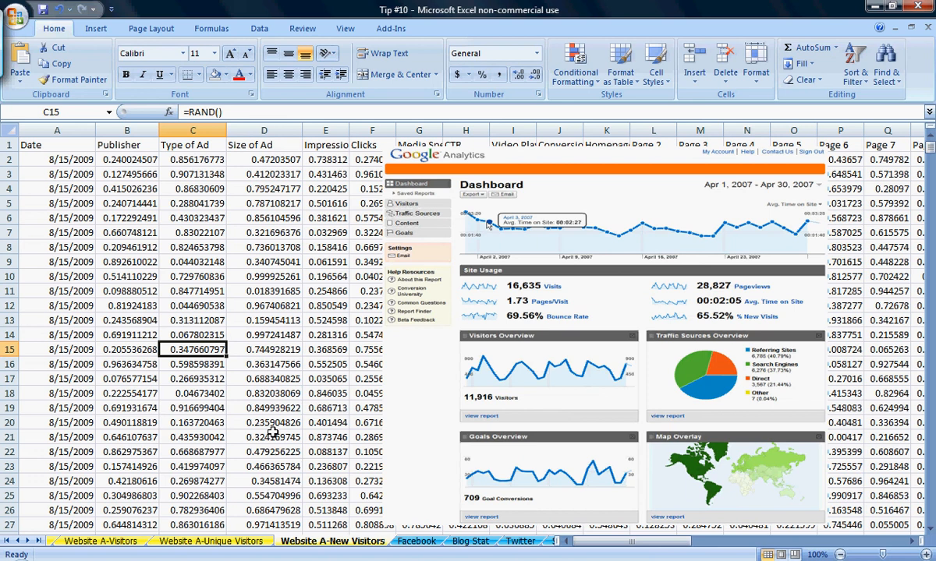
mouse_move(273, 434)
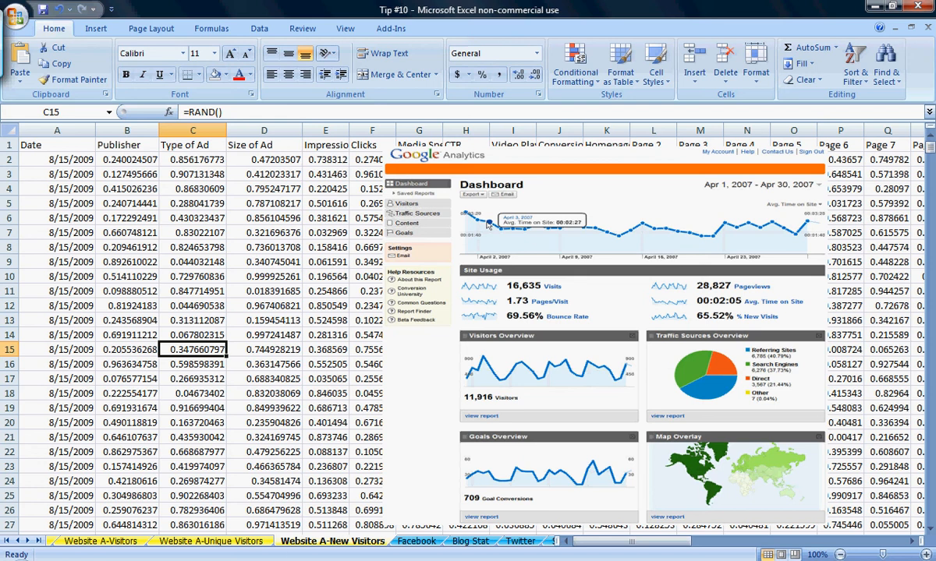
mouse_move(344, 468)
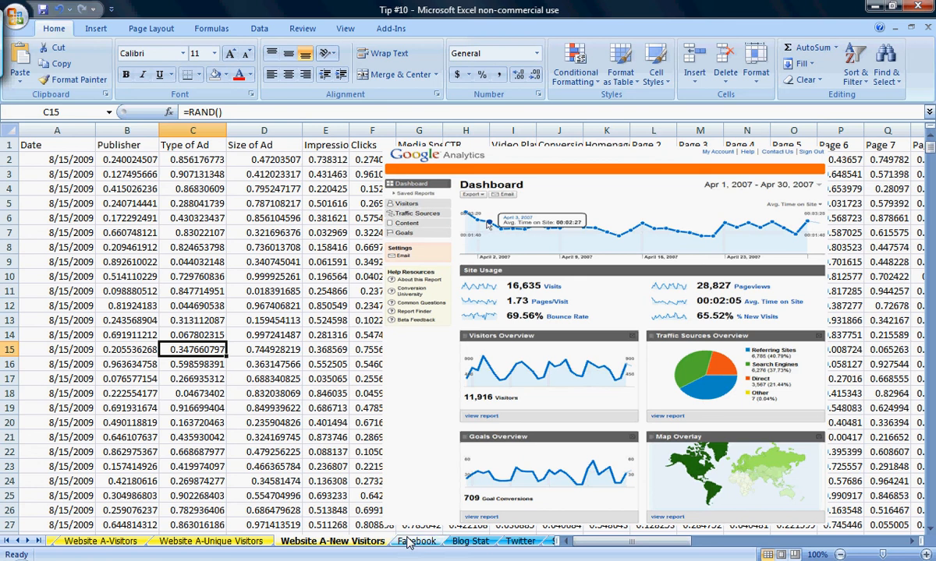
Page through the Facebook, Twitter, Direct TV, Yahoo and Newspaper sheets, then switch to the presentation
left_click(418, 541)
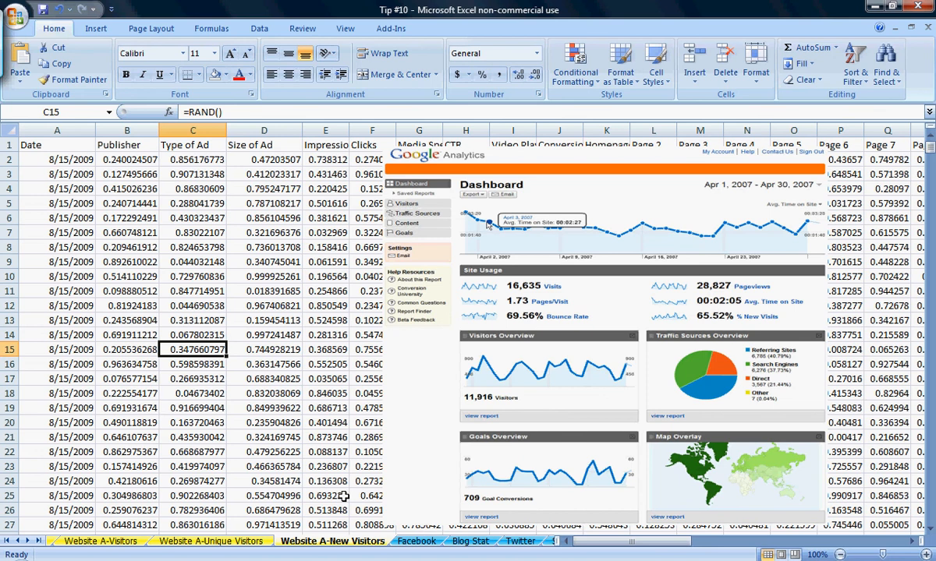
left_click(416, 541)
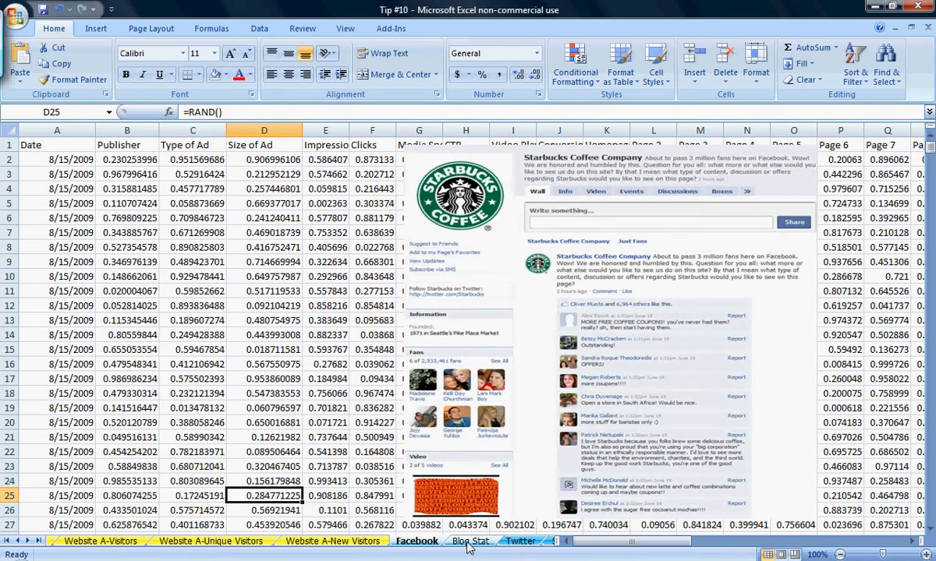
left_click(520, 541)
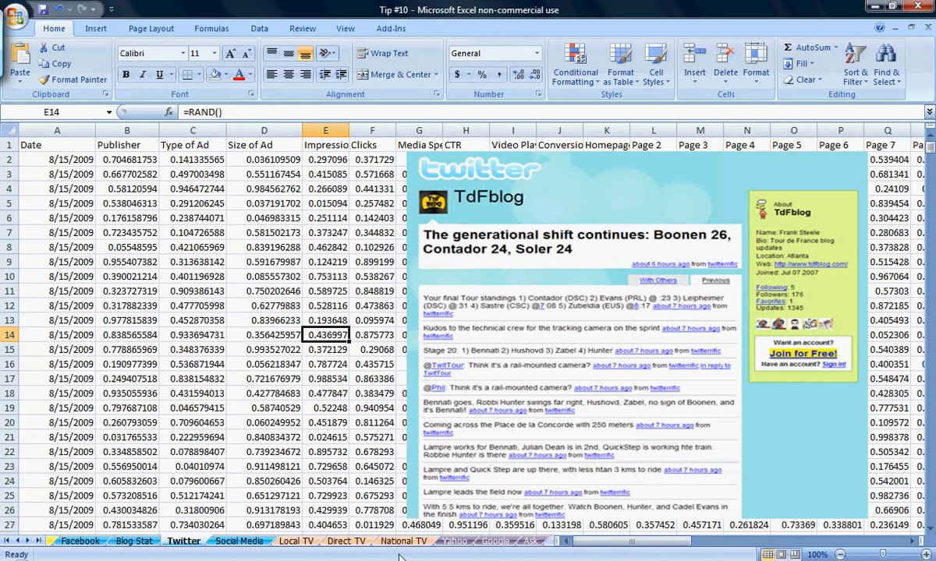
left_click(347, 541)
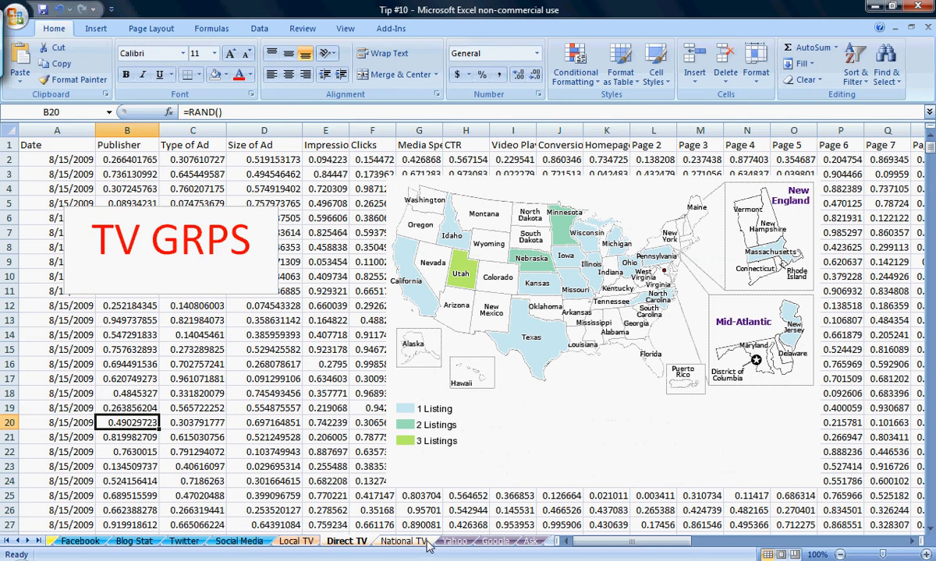
left_click(453, 541)
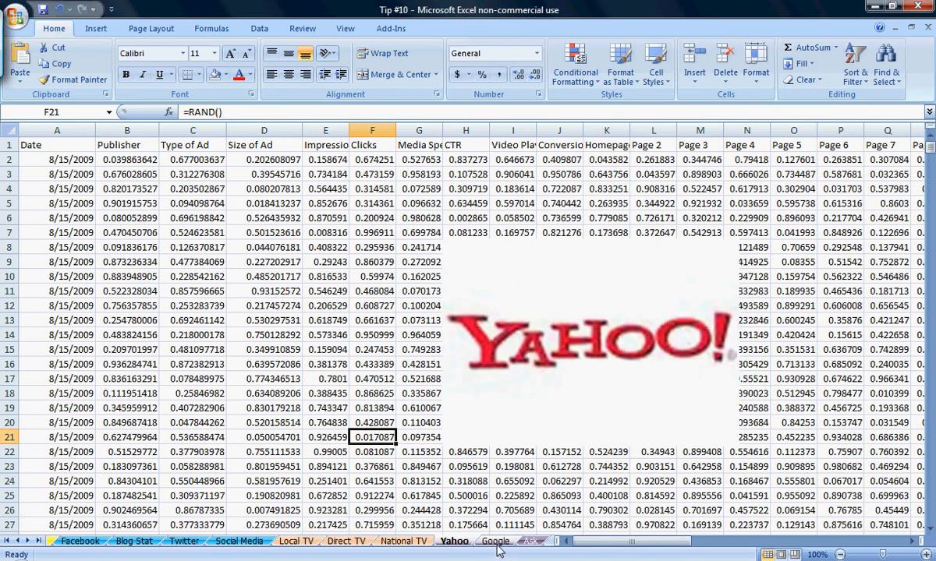
left_click(496, 541)
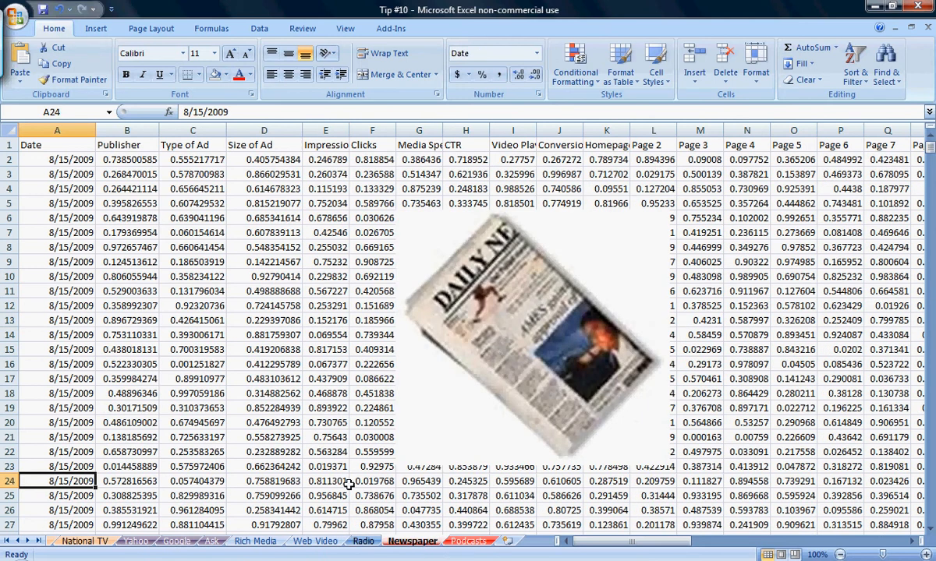
left_click(468, 541)
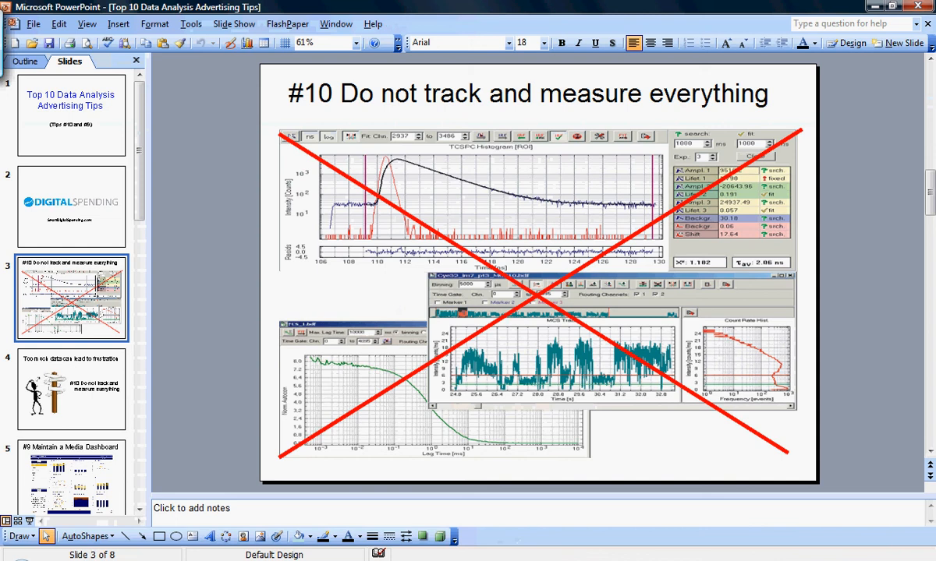
Advance from the second tip #10 slide to slide 5, #9 Maintain a Media Dashboard
left_click(72, 390)
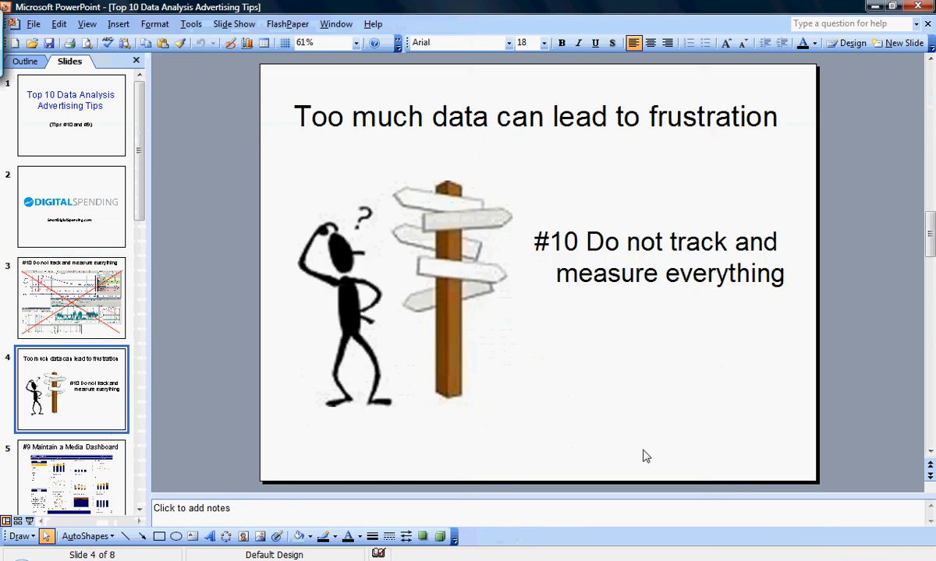
mouse_move(672, 430)
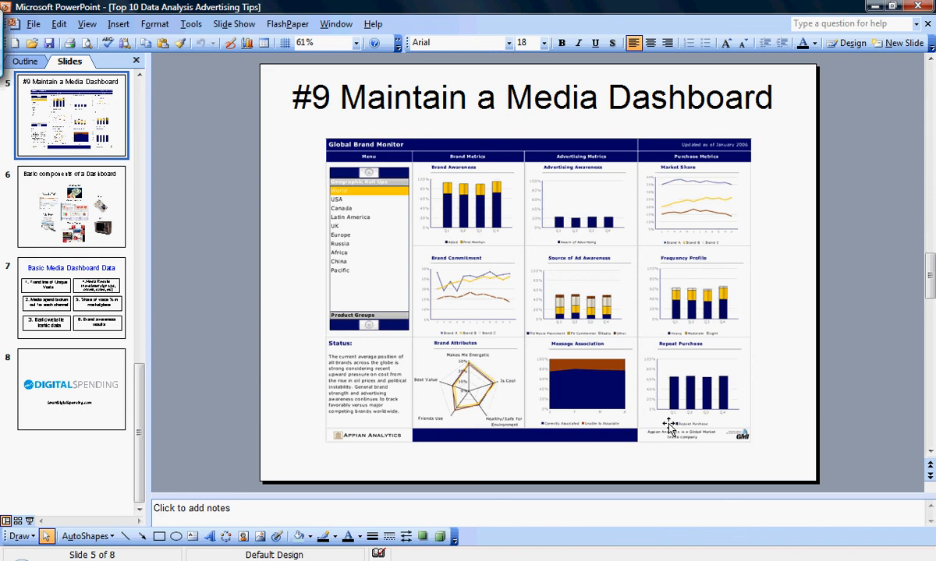
left_click(72, 206)
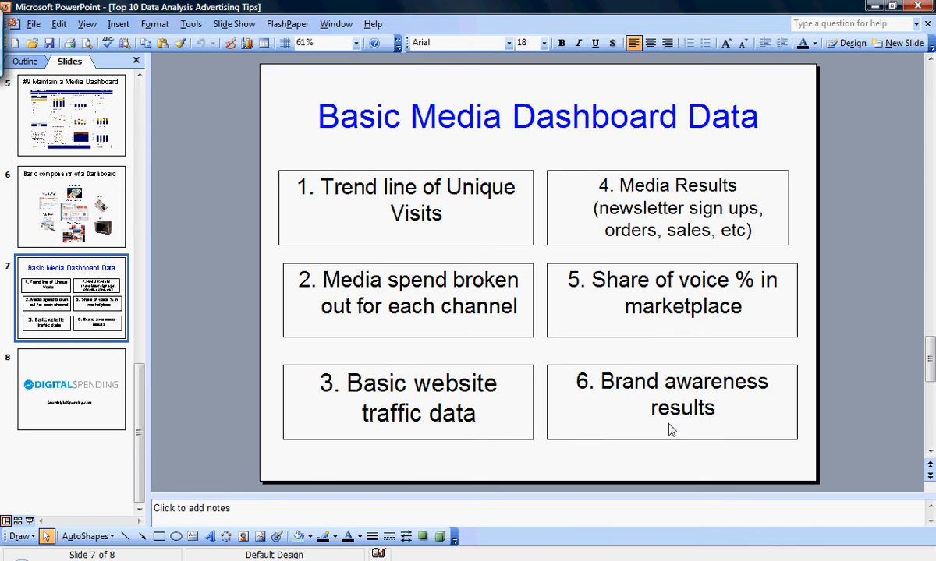
Show the closing slide 8 with the SmartDigitalSpending.com logo
left_click(71, 390)
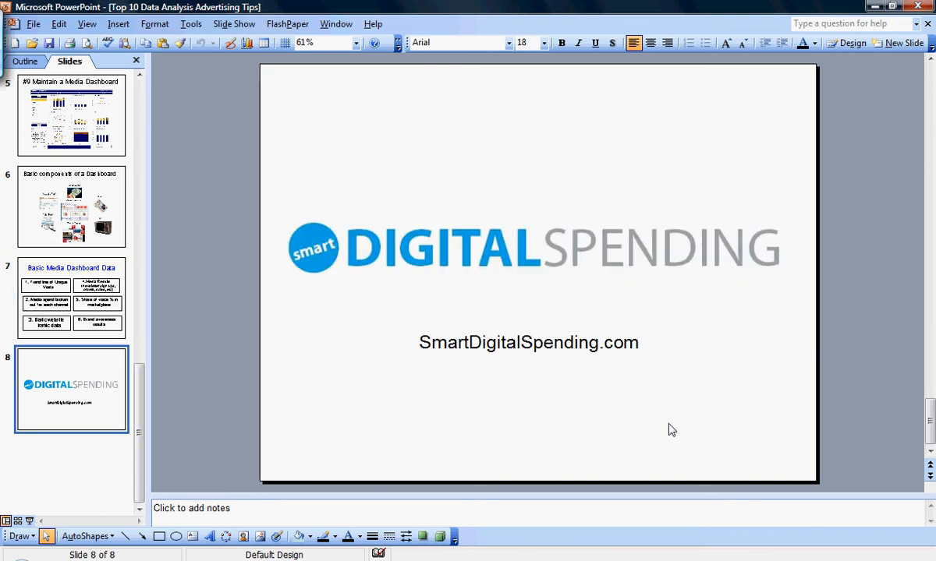